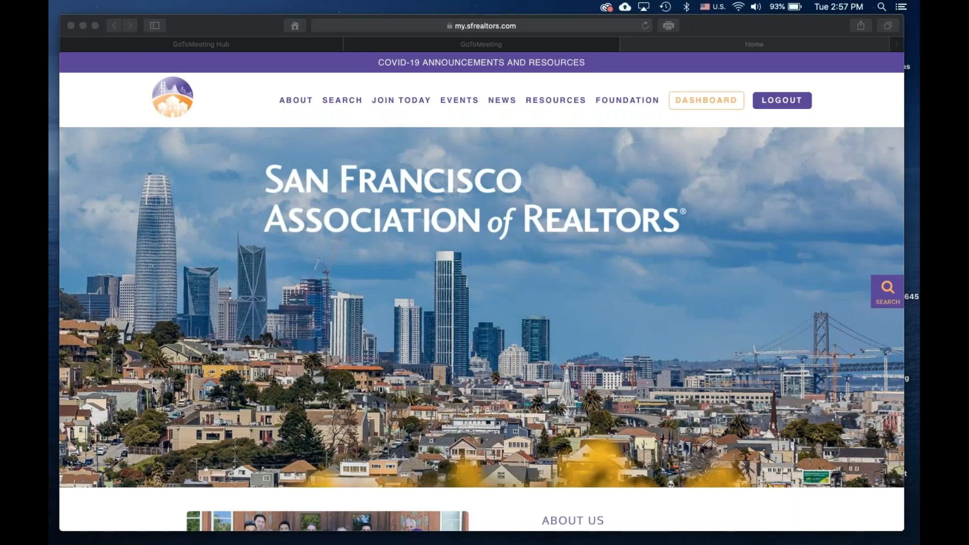
pyautogui.moveTo(243, 374)
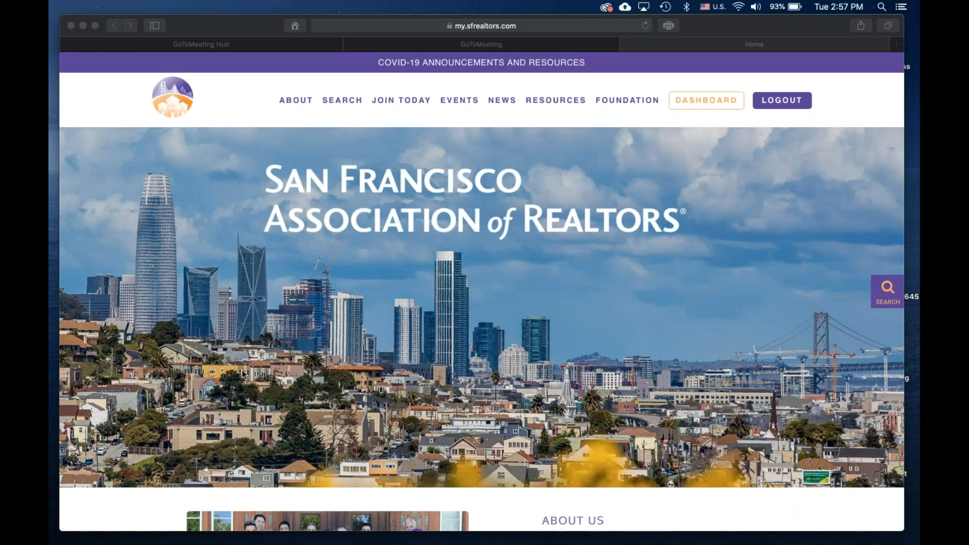
pyautogui.moveTo(622, 36)
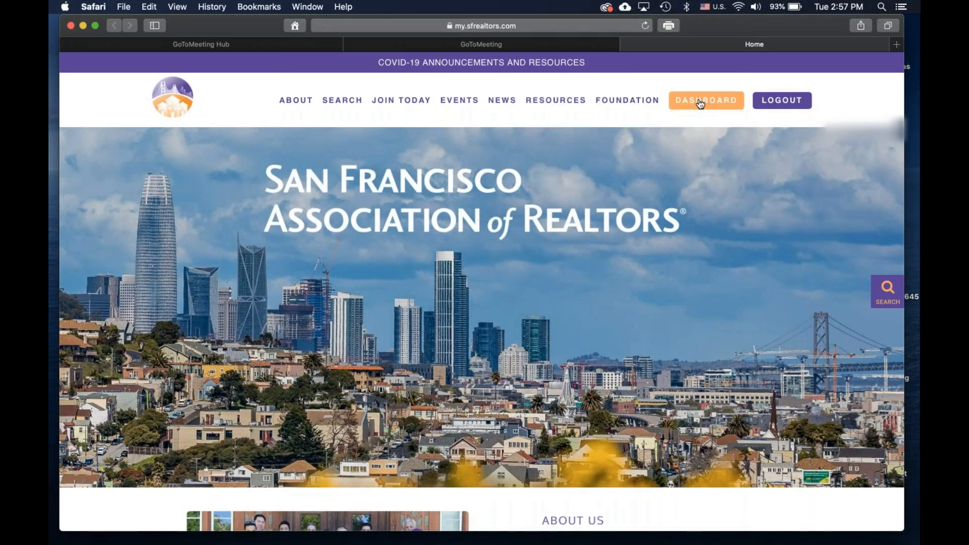
# From the SFAR Dashboard, open the Member Svcs billing profile under Association Links
pyautogui.click(706, 100)
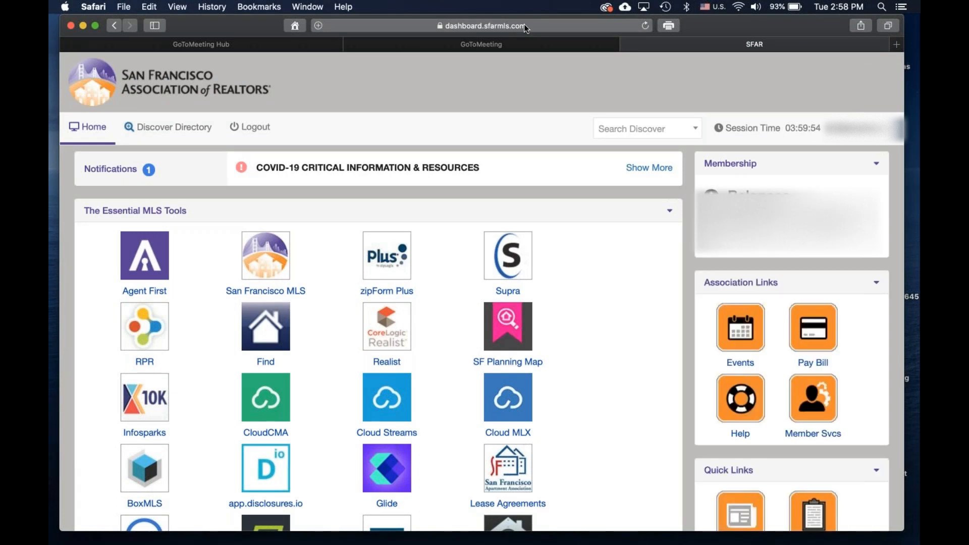
pyautogui.moveTo(573, 76)
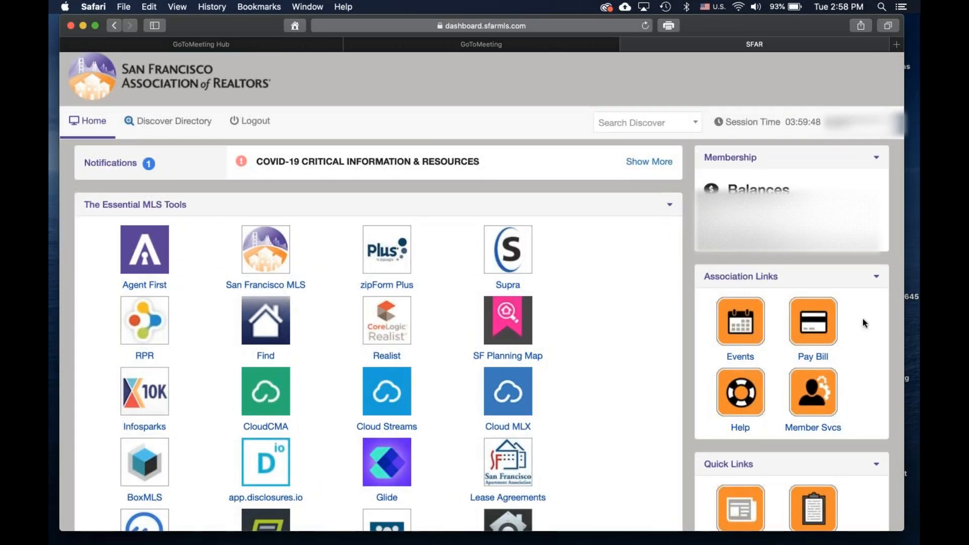
pyautogui.moveTo(812, 405)
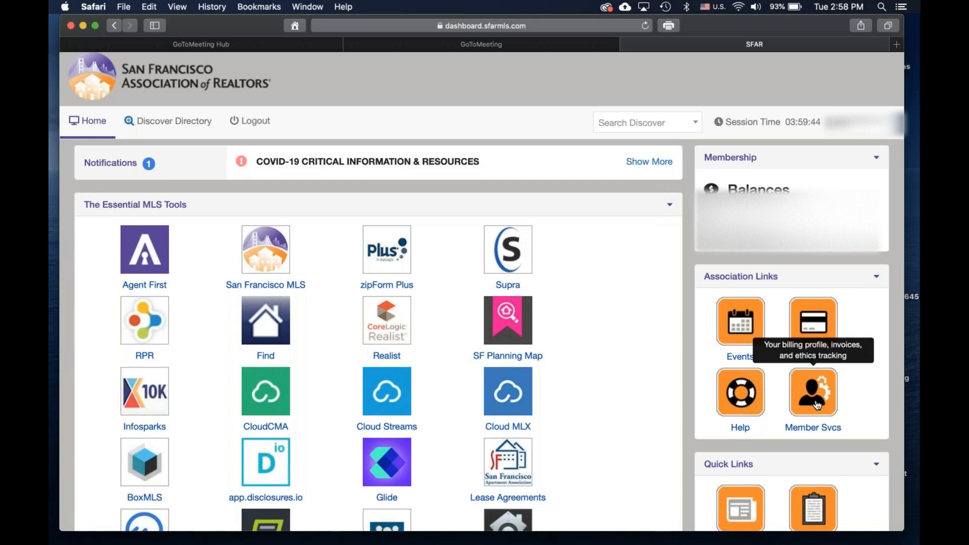
pyautogui.click(812, 391)
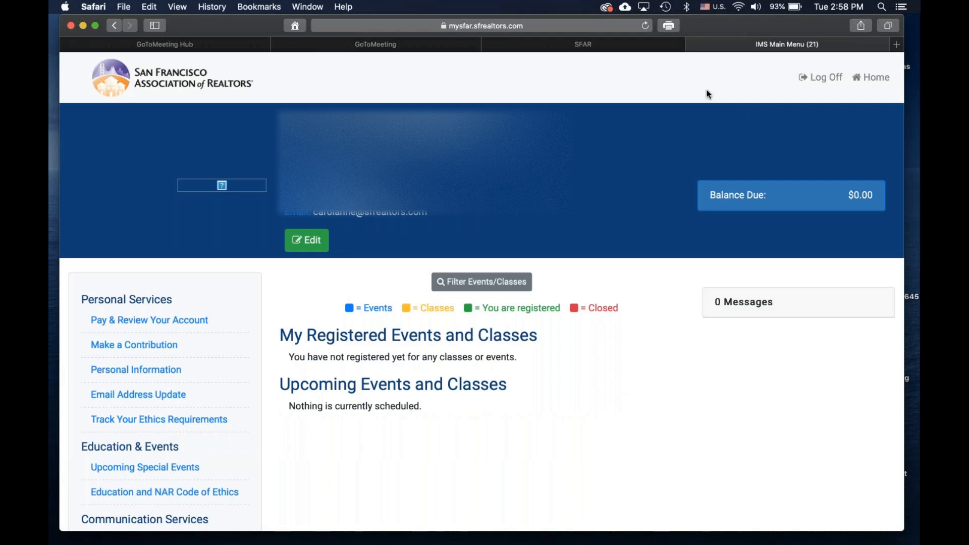
pyautogui.moveTo(870, 190)
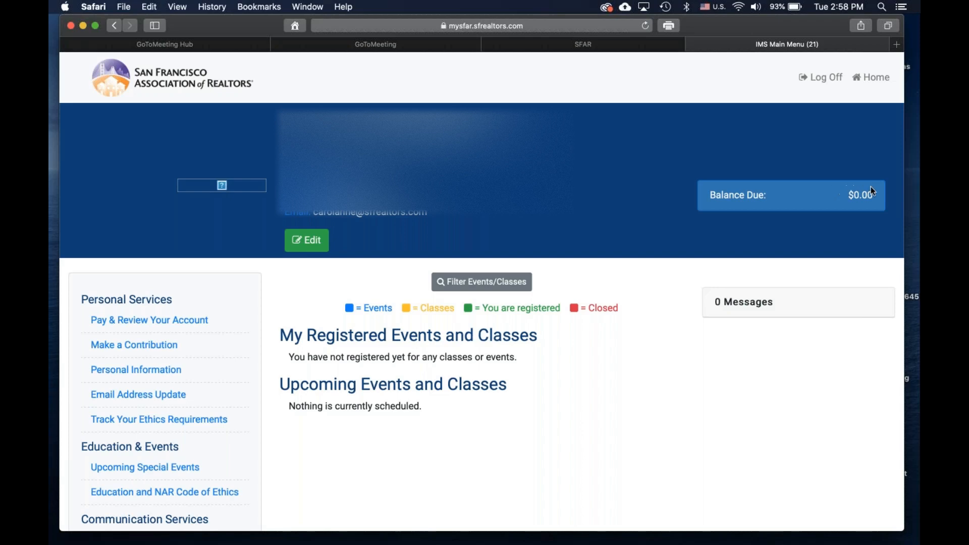
pyautogui.moveTo(313, 100)
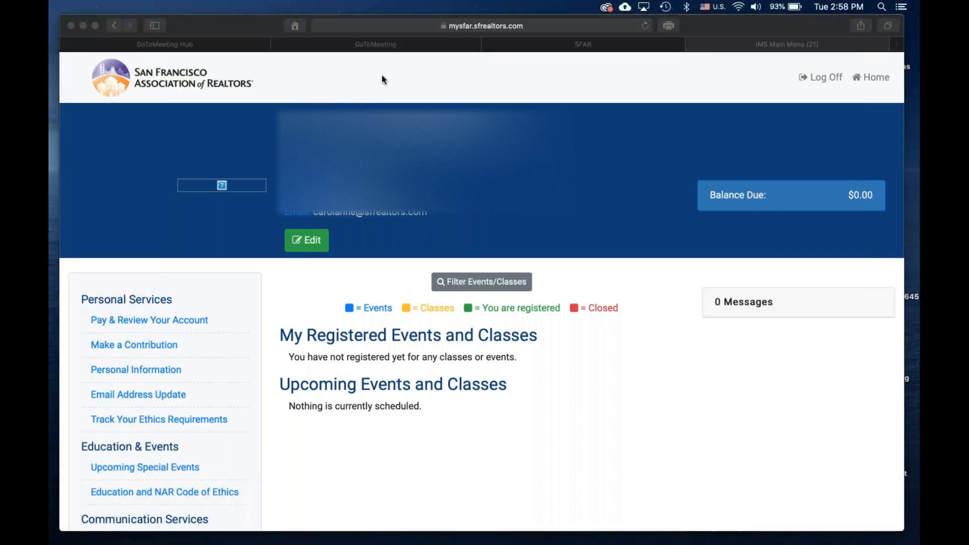
pyautogui.moveTo(187, 295)
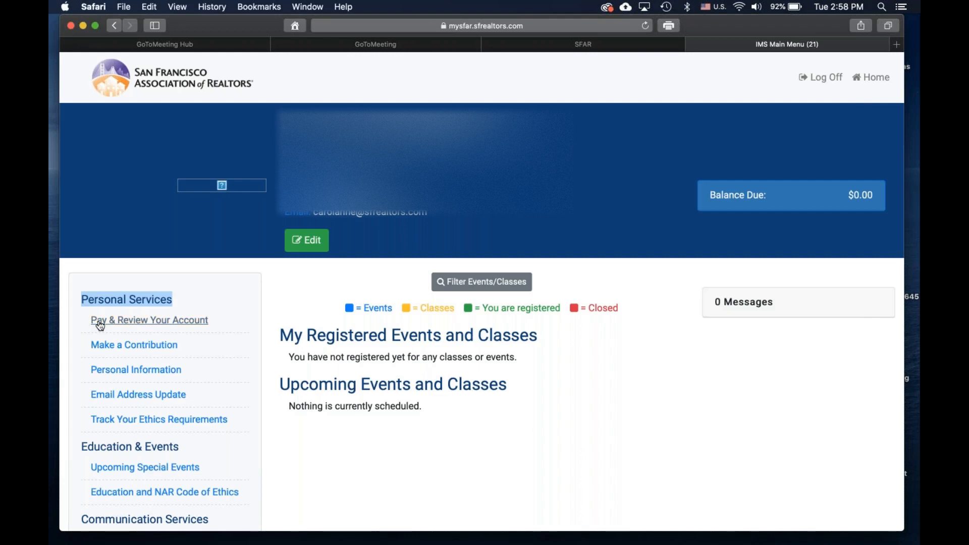
# Open Pay & Review Your Account, which shows no unpaid invoices
pyautogui.click(149, 319)
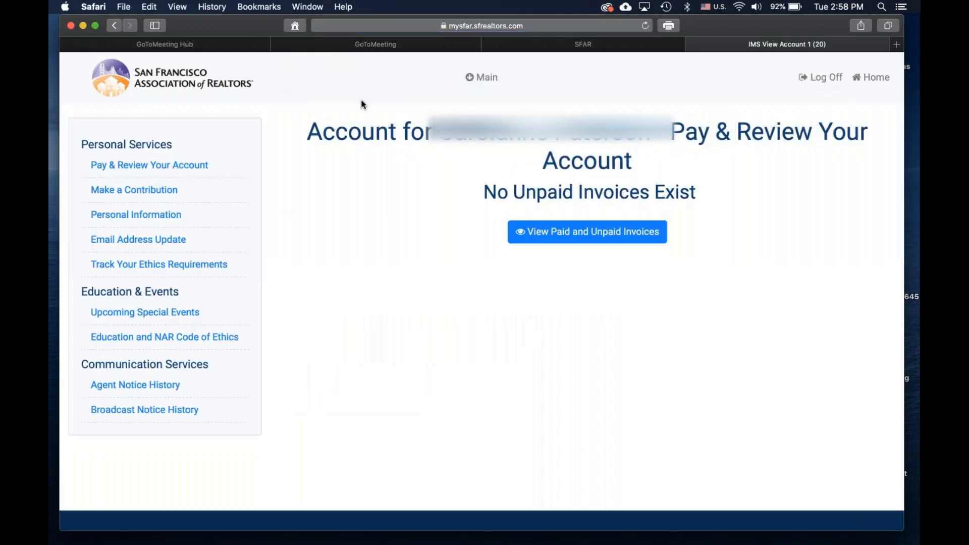
pyautogui.moveTo(377, 85)
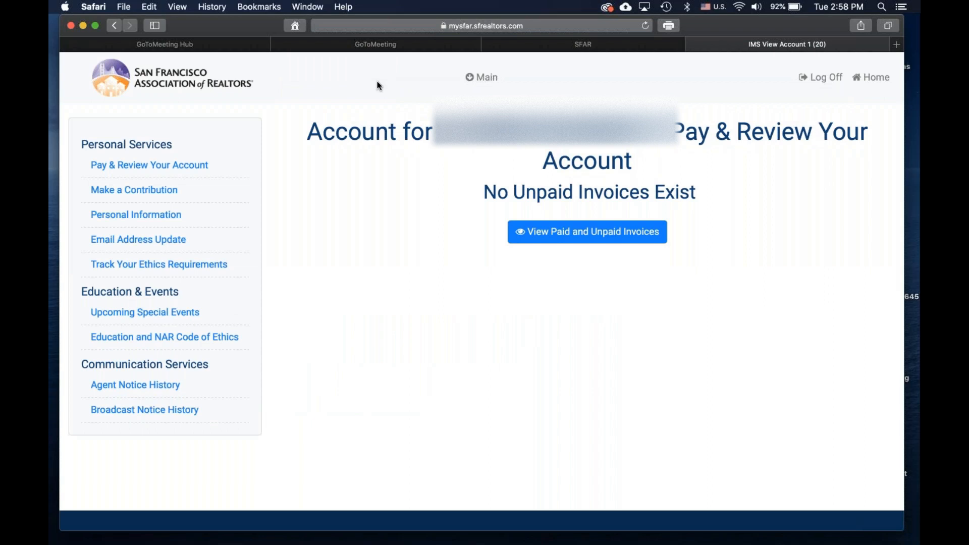
pyautogui.moveTo(553, 292)
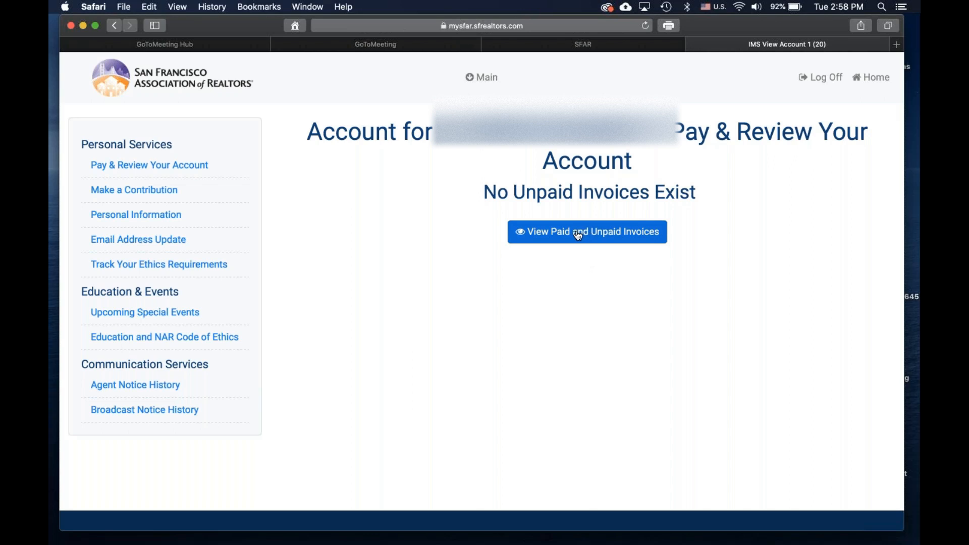
pyautogui.moveTo(554, 242)
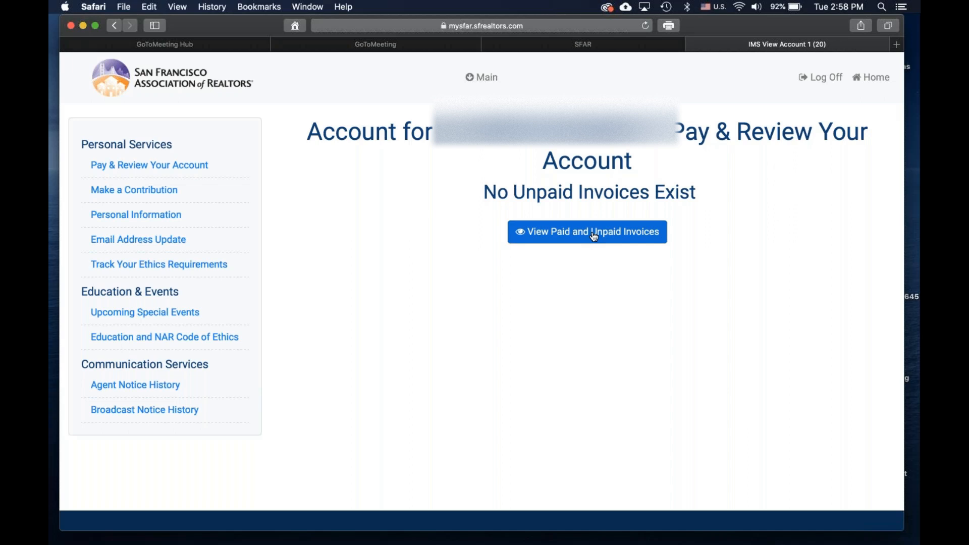
# Request the full paid-and-unpaid invoice history for the account
pyautogui.click(586, 232)
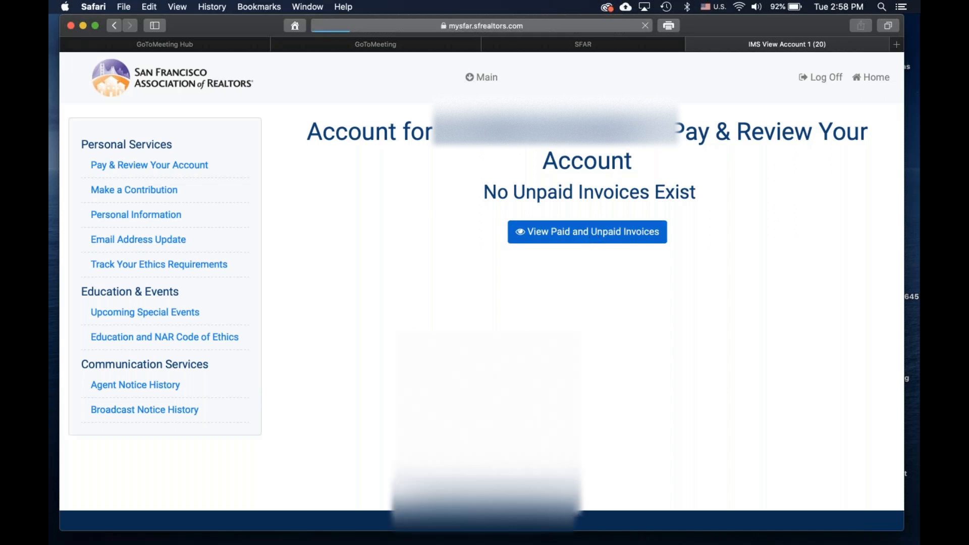
# Review the Membership Dues and MLS and Key sections, then open invoice #1424345 from 12/01/2015
pyautogui.click(586, 232)
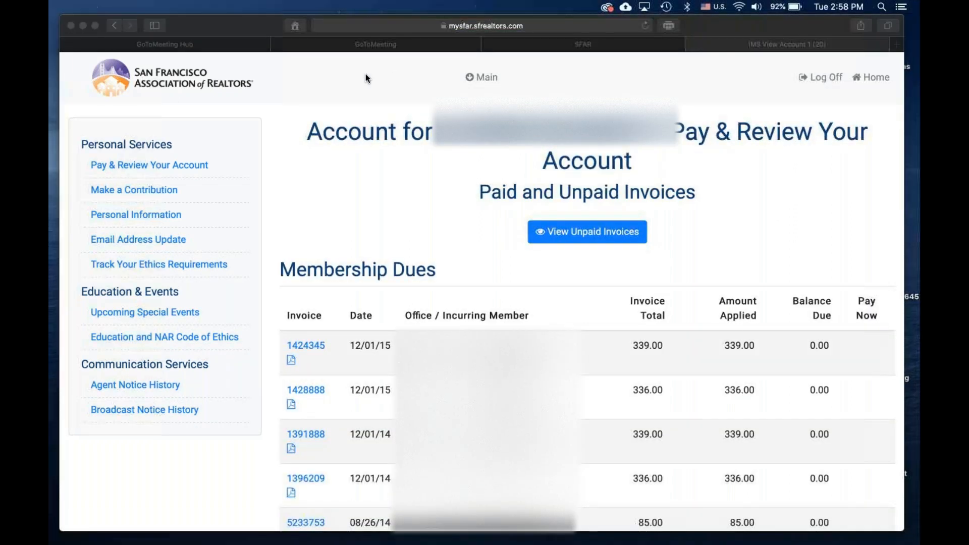
pyautogui.moveTo(254, 77)
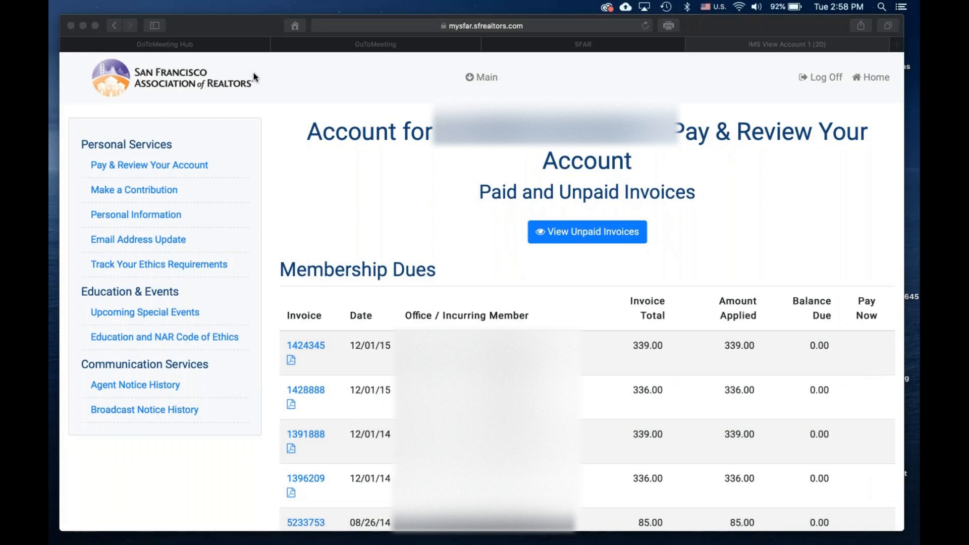
pyautogui.moveTo(823, 149)
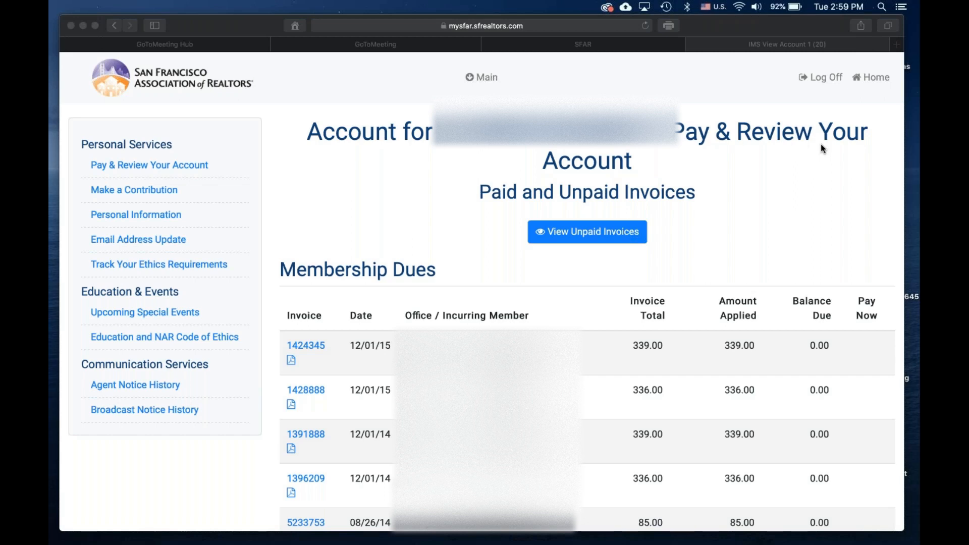
pyautogui.moveTo(255, 79)
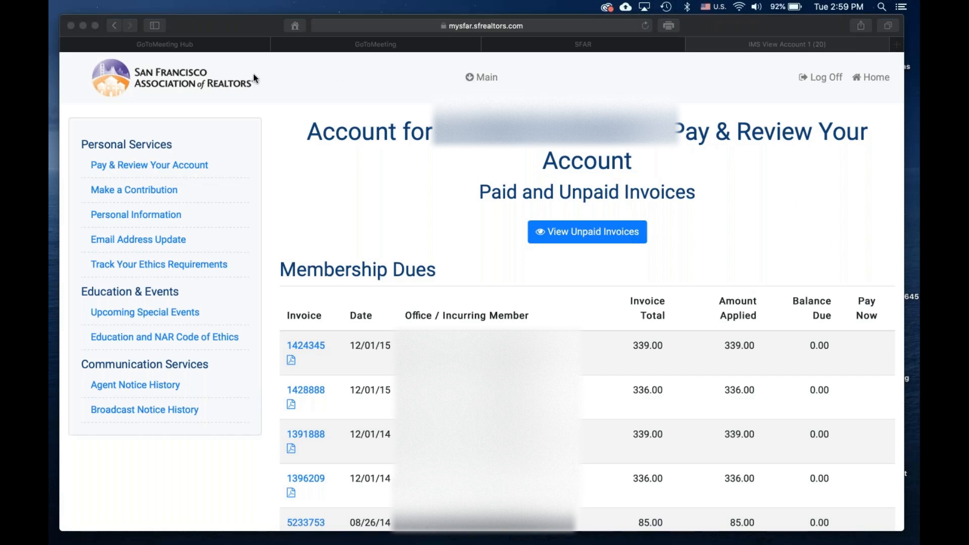
pyautogui.moveTo(441, 278)
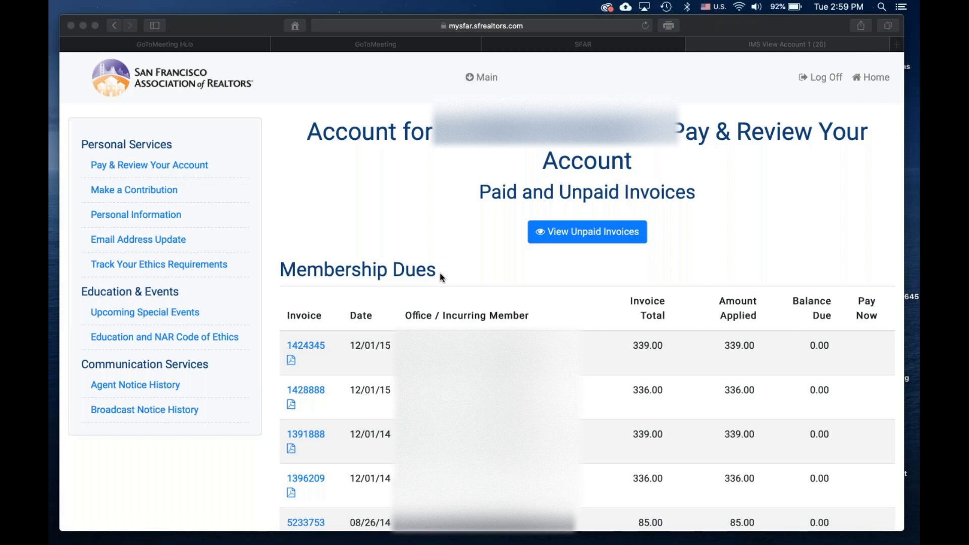
pyautogui.doubleClick(357, 269)
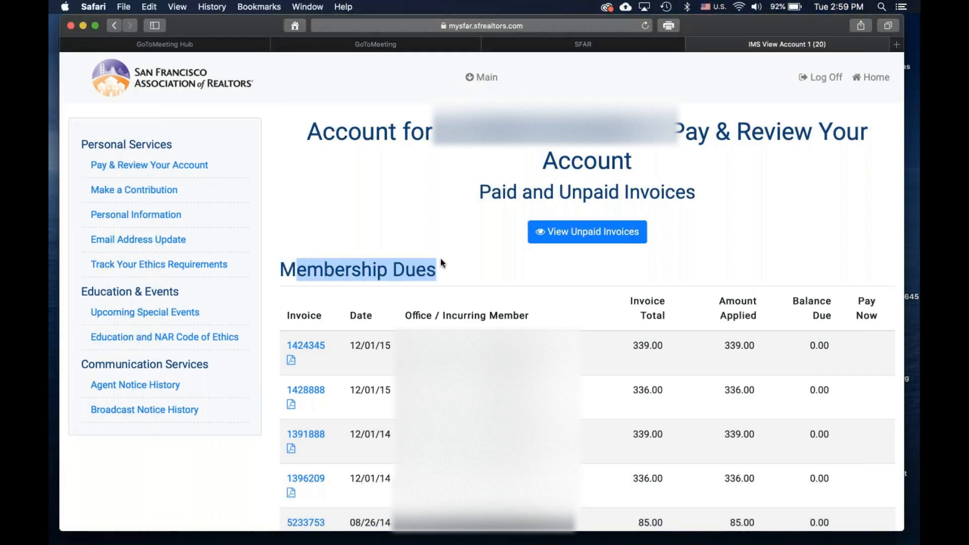
pyautogui.moveTo(473, 294)
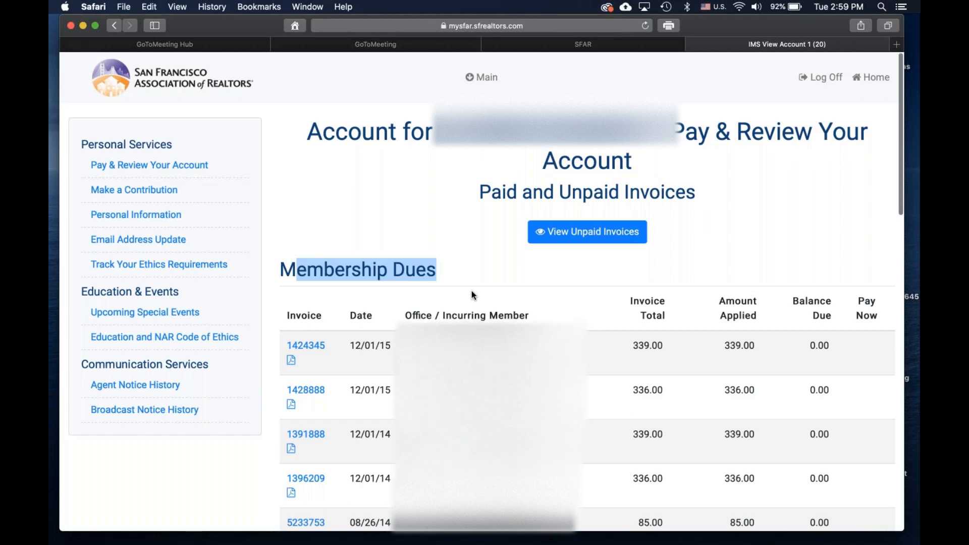
pyautogui.scroll(-3)
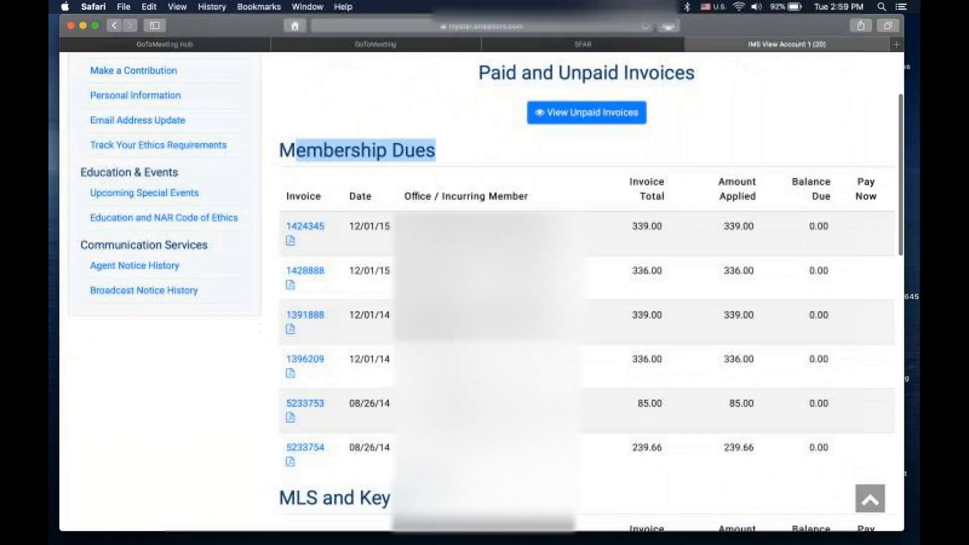
pyautogui.scroll(-3)
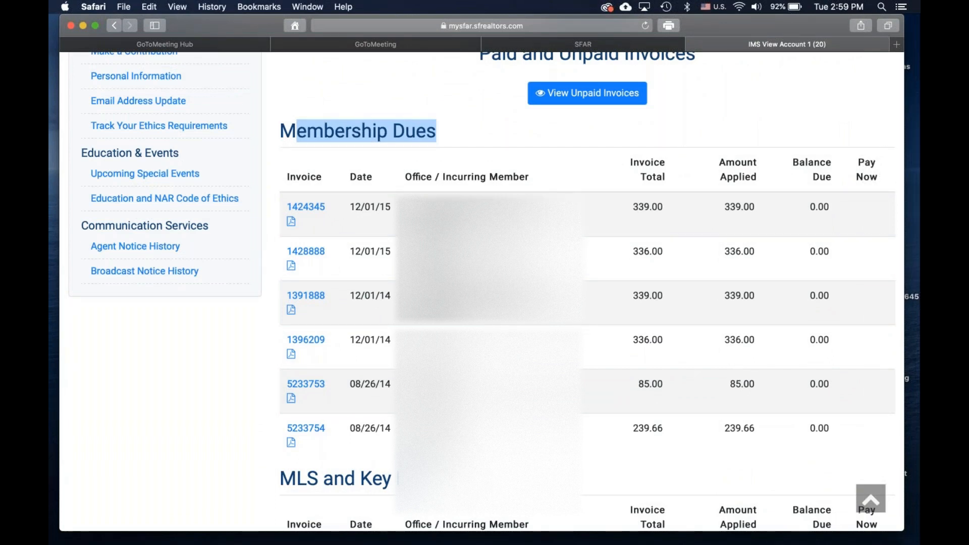
pyautogui.doubleClick(336, 478)
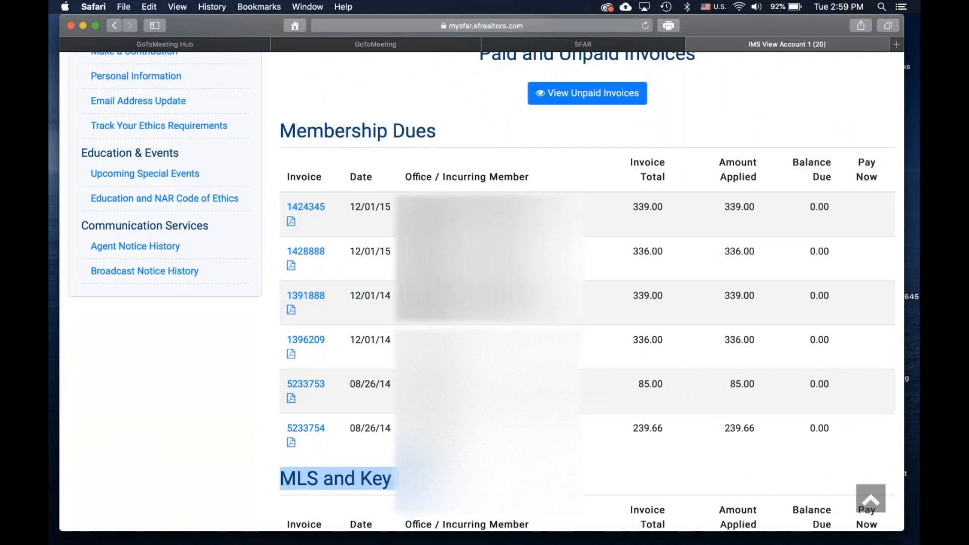
pyautogui.moveTo(336, 194)
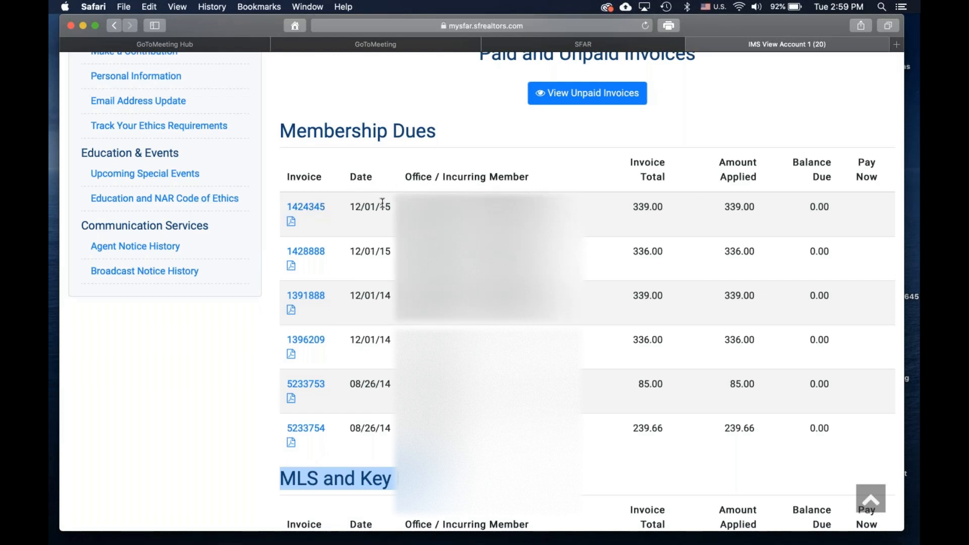
pyautogui.scroll(3)
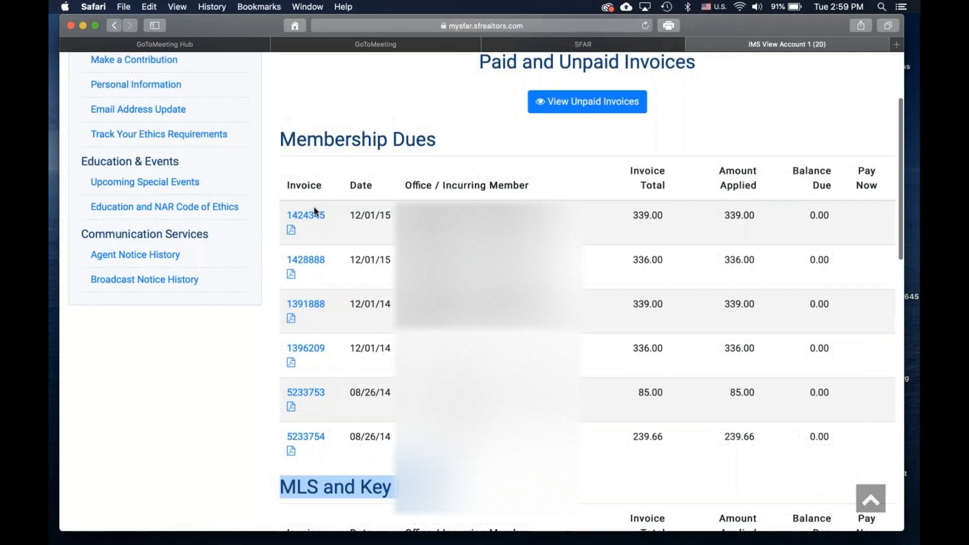
pyautogui.click(305, 215)
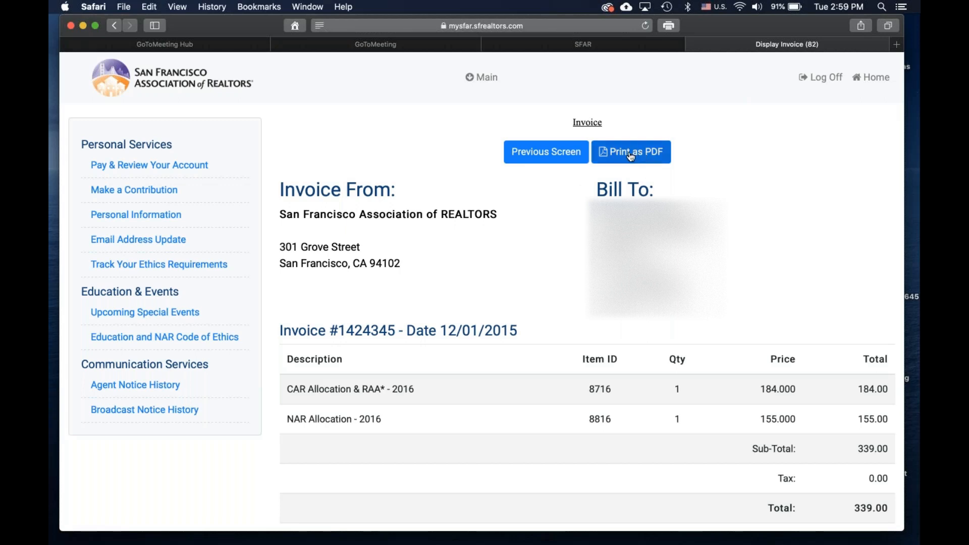
# Show invoice #1424345 as a printable PDF and cancel the print dialog
pyautogui.click(630, 151)
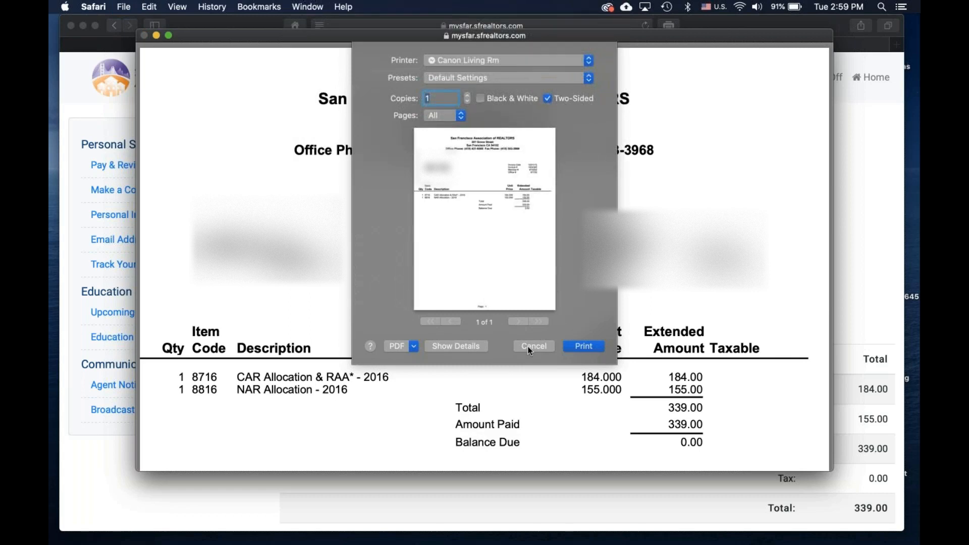
pyautogui.click(533, 346)
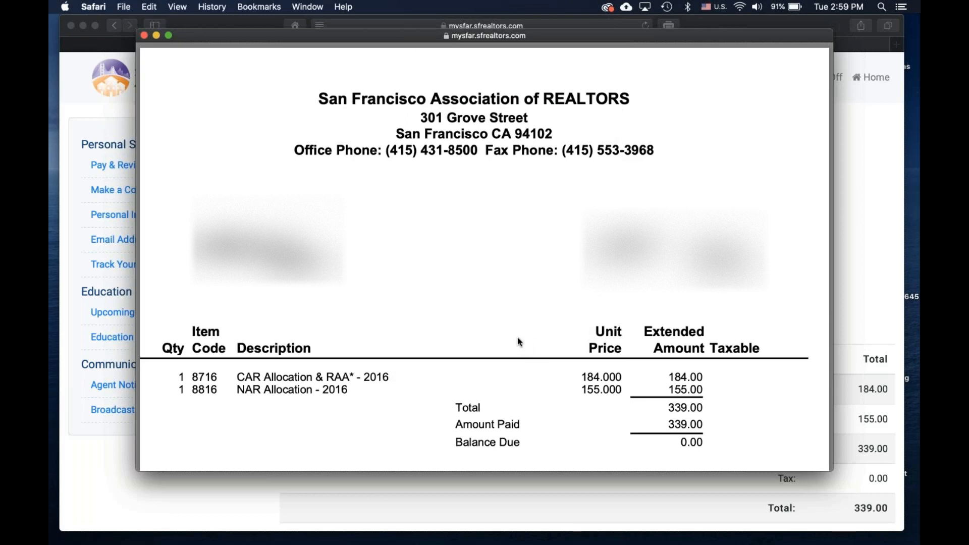
pyautogui.moveTo(541, 264)
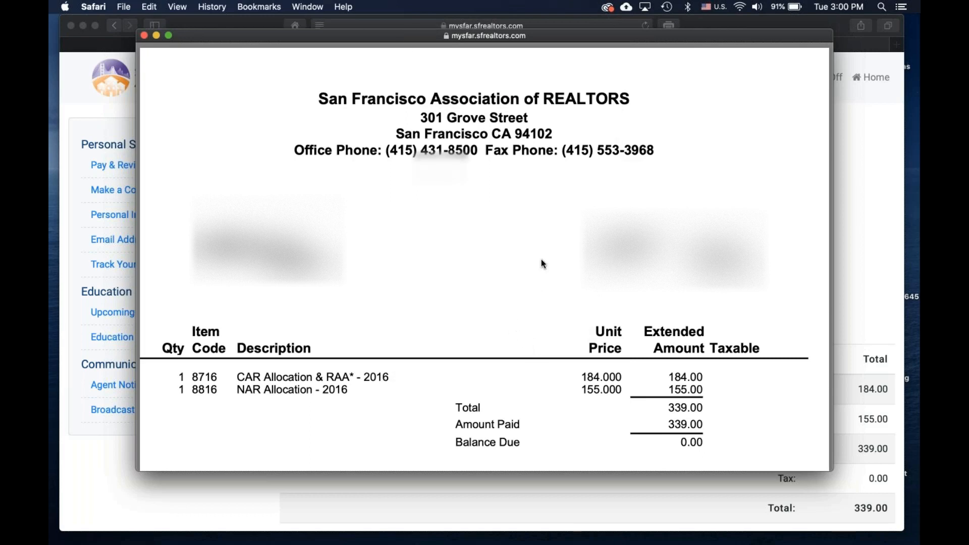